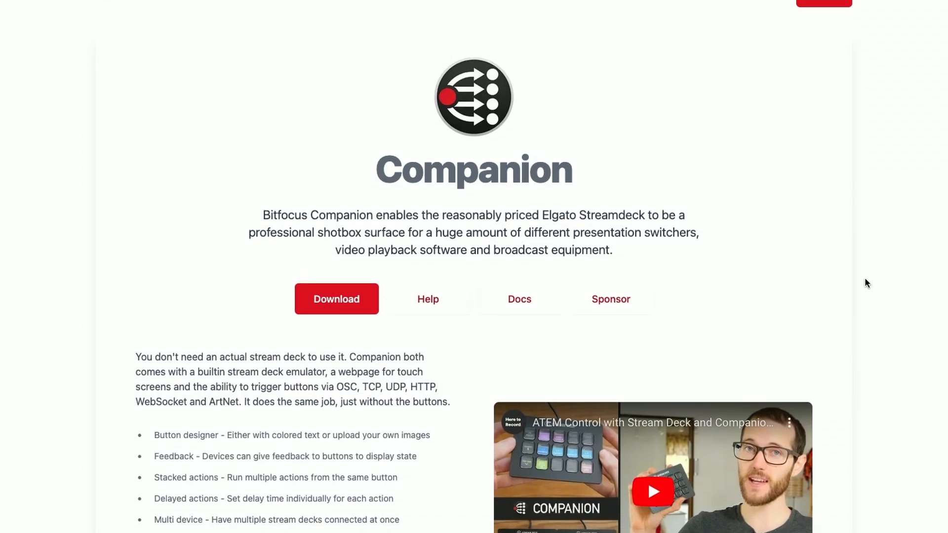
Rescan USB so the Stream Deck + is detected as a surface, then go to the Buttons view
{"action": "scroll", "scroll_direction": "down", "scroll_amount": 3}
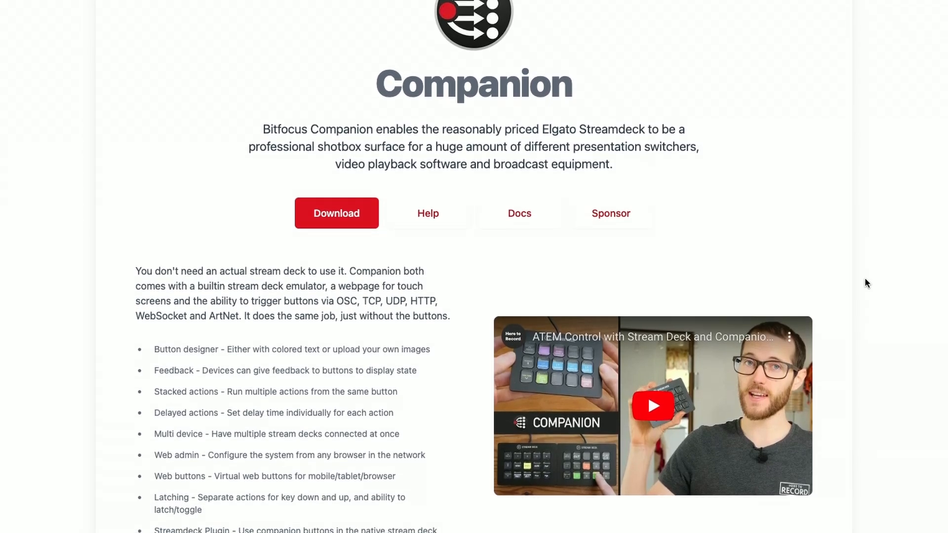
{"action": "scroll", "scroll_direction": "down", "scroll_amount": 3}
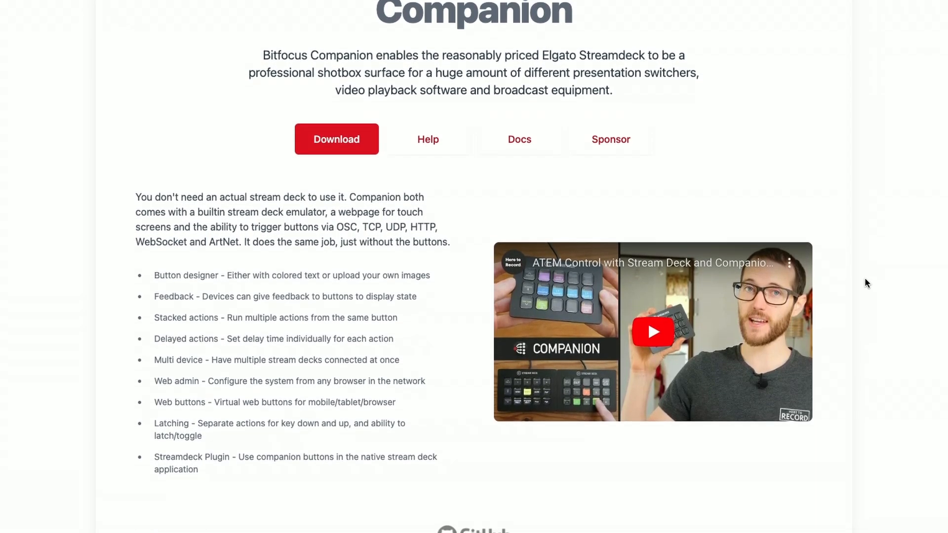
{"action": "scroll", "scroll_direction": "down", "scroll_amount": 3}
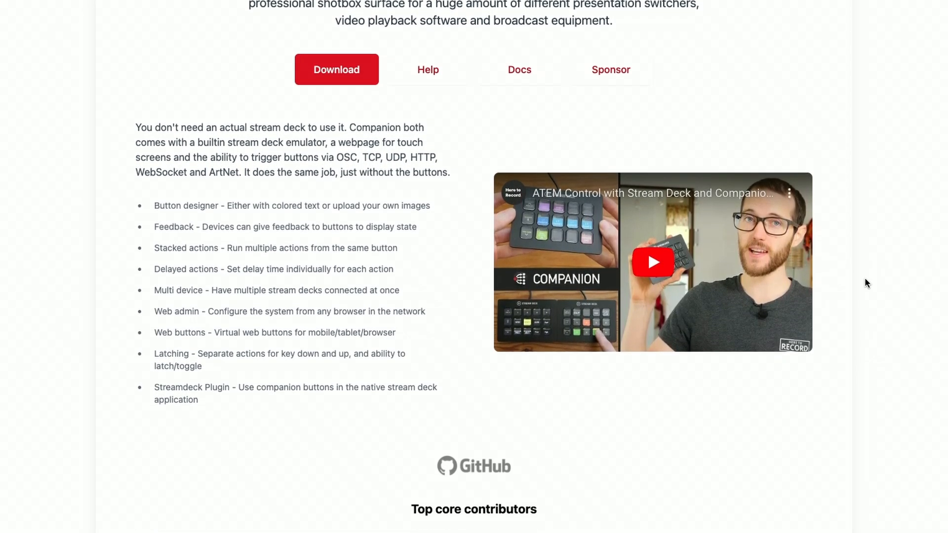
{"action": "scroll", "scroll_direction": "down", "scroll_amount": 3}
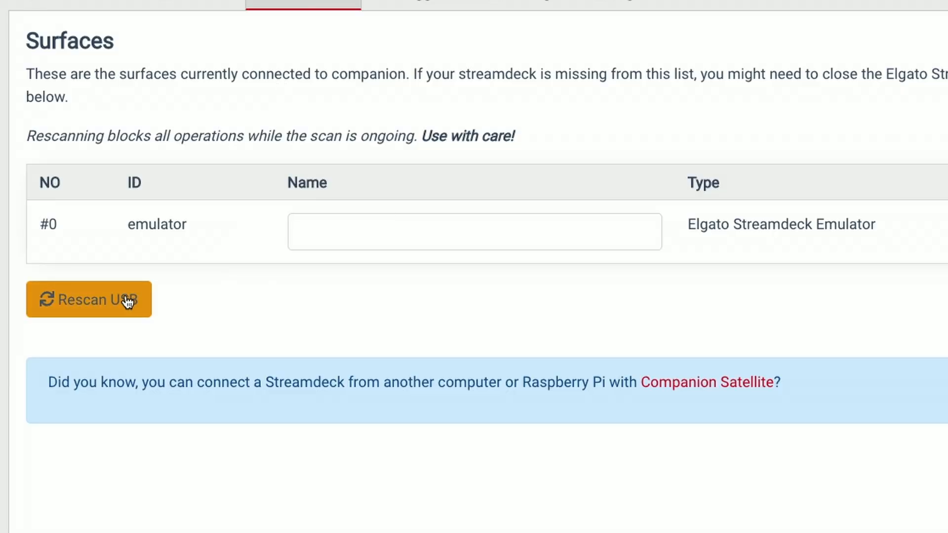
{"action": "left_click", "coordinate": [88, 299]}
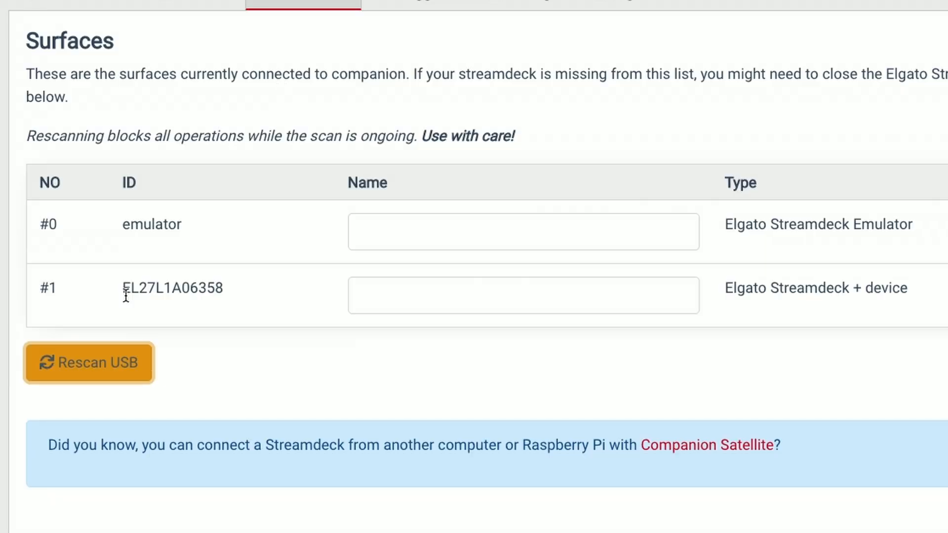
{"action": "left_click", "coordinate": [312, 33]}
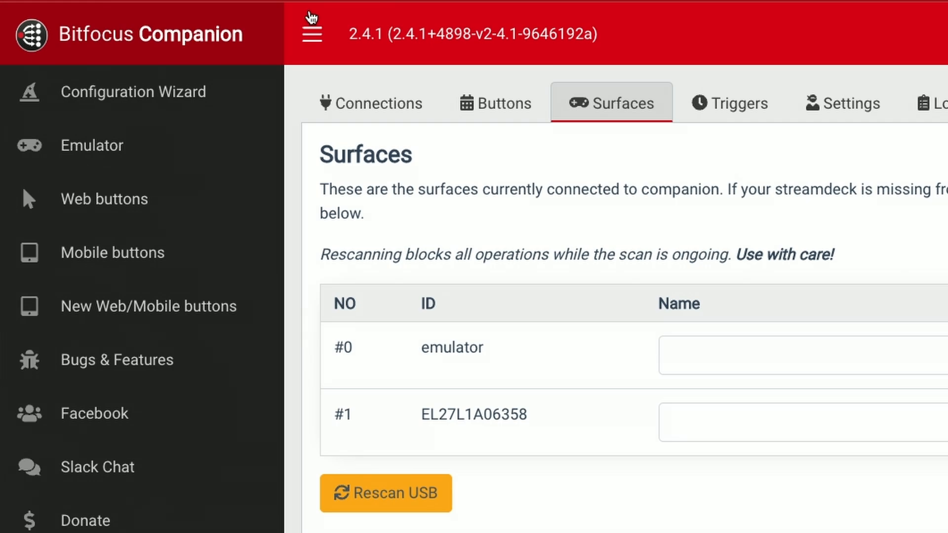
{"action": "mouse_move", "coordinate": [393, 143]}
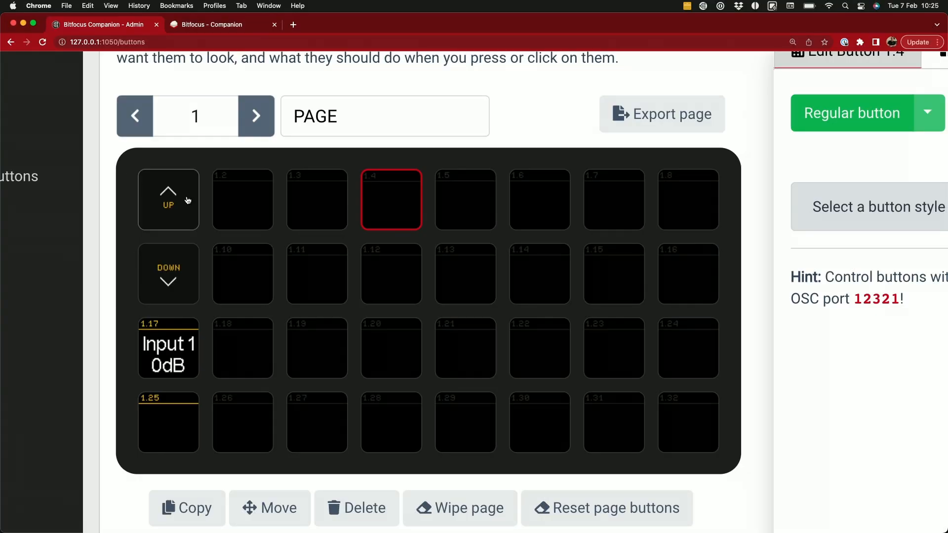
{"action": "mouse_move", "coordinate": [150, 265]}
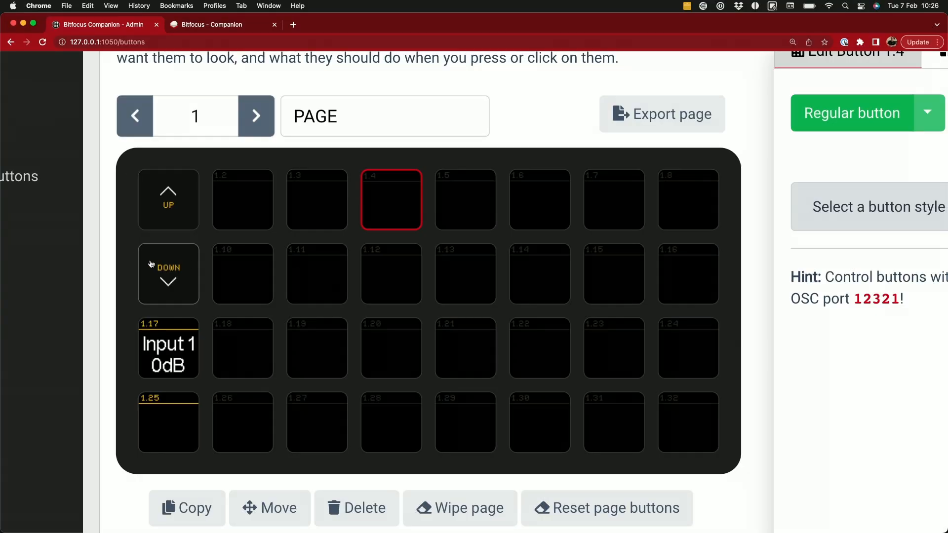
Select button 1.17, then example dial button 1.25 to view its rotary fader-gain actions
{"action": "left_click", "coordinate": [168, 348]}
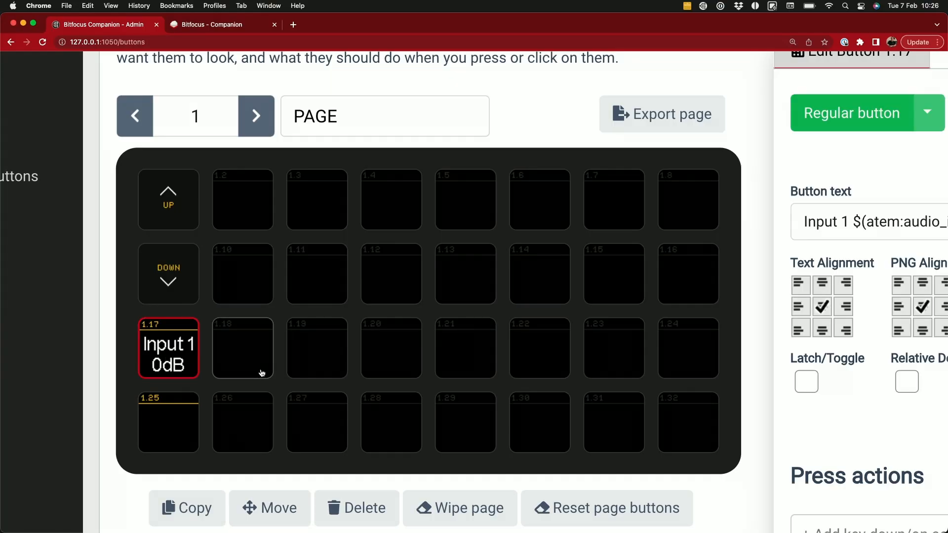
{"action": "left_click", "coordinate": [168, 422]}
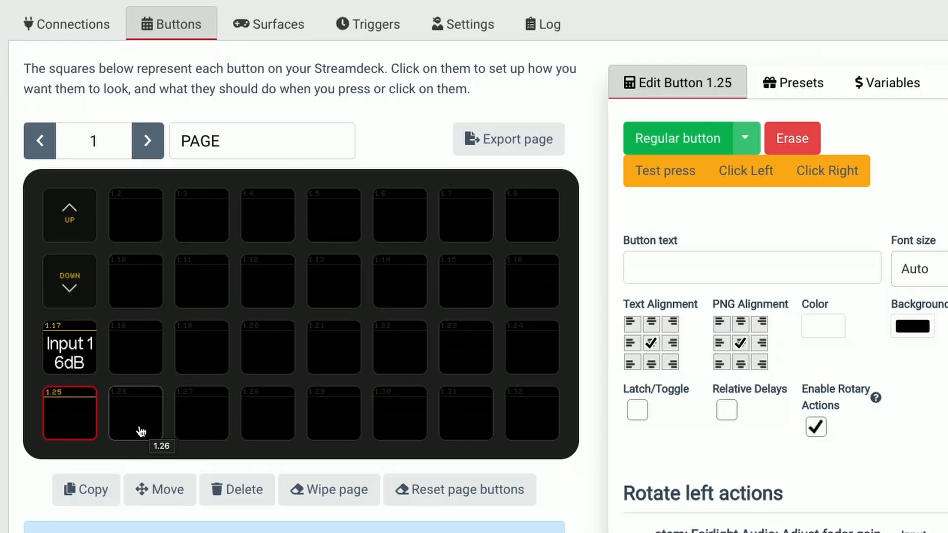
Make empty button 1.26 a Regular button with Enable Rotary Actions ticked, ready at Rotate left actions
{"action": "left_click", "coordinate": [136, 414]}
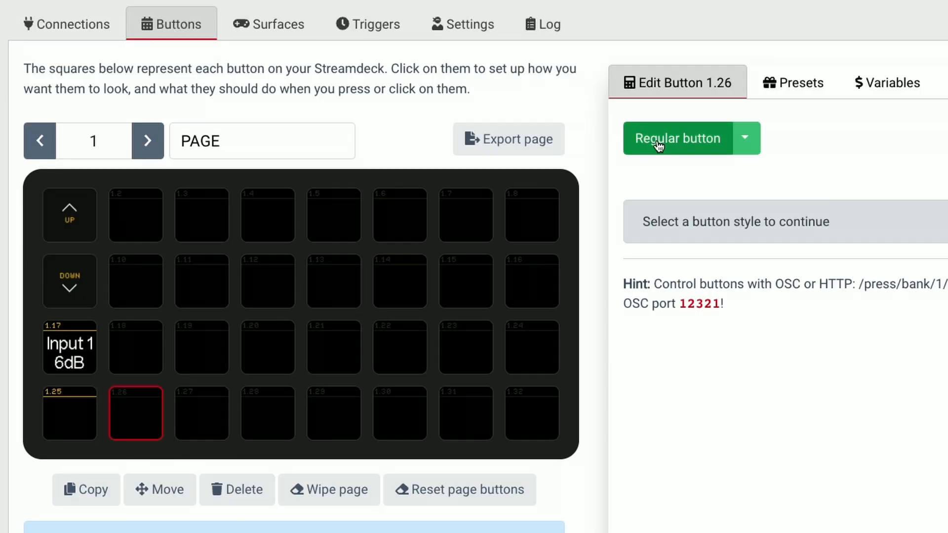
{"action": "left_click", "coordinate": [679, 138]}
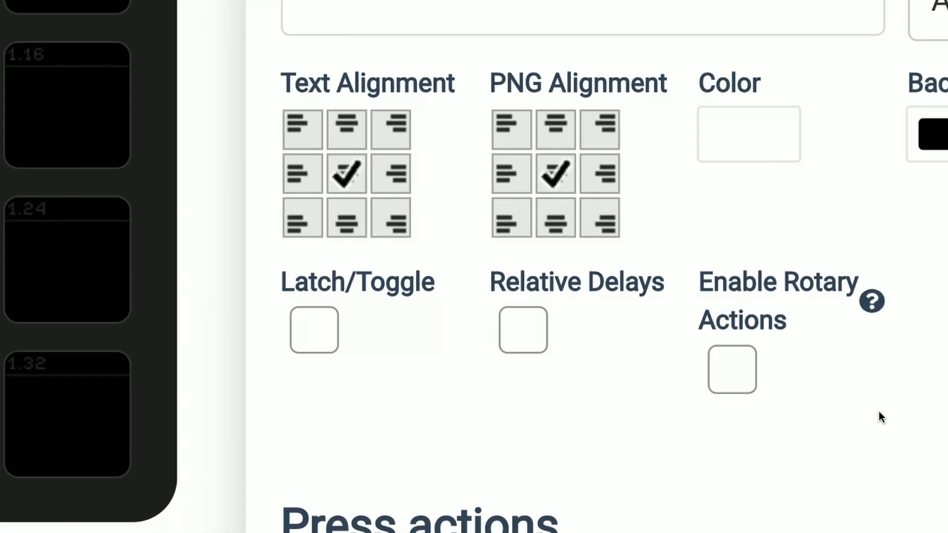
{"action": "mouse_move", "coordinate": [742, 386]}
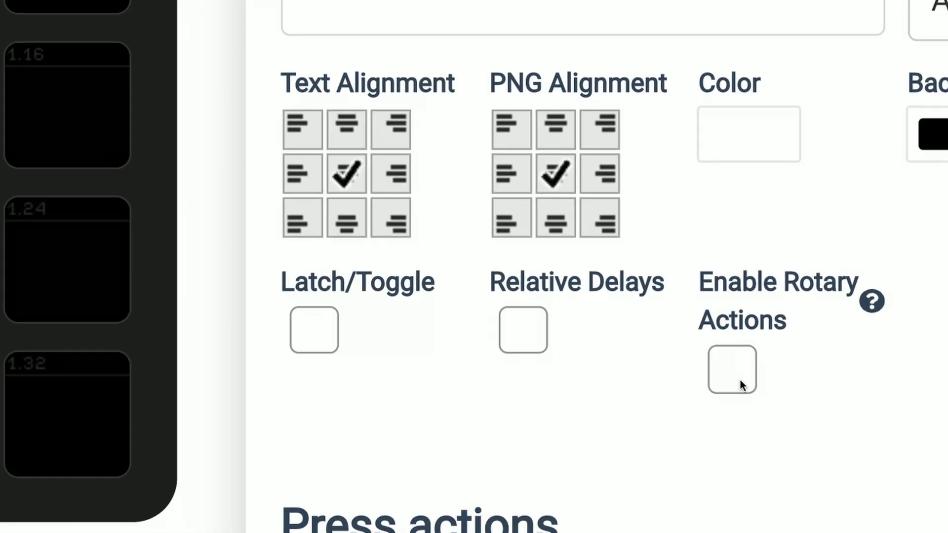
{"action": "left_click", "coordinate": [732, 370]}
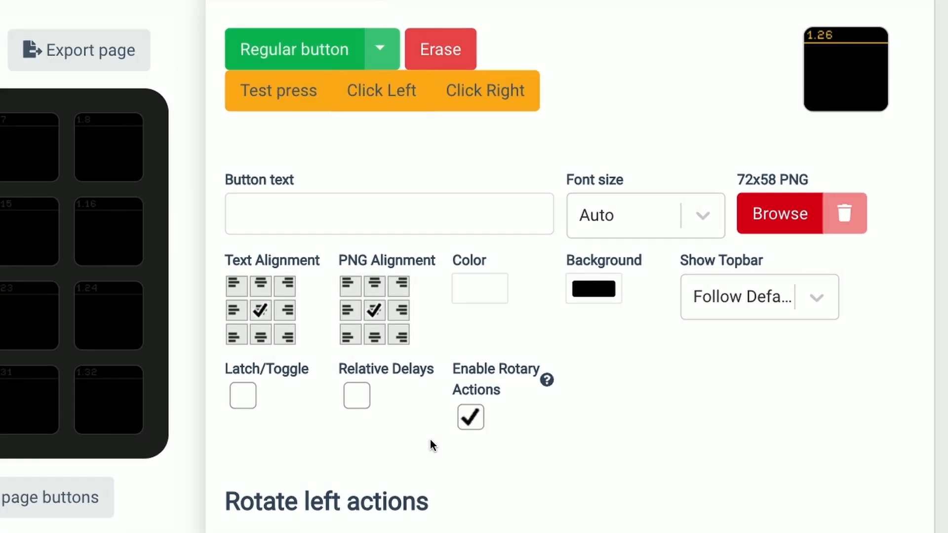
{"action": "scroll", "scroll_direction": "down", "scroll_amount": 3}
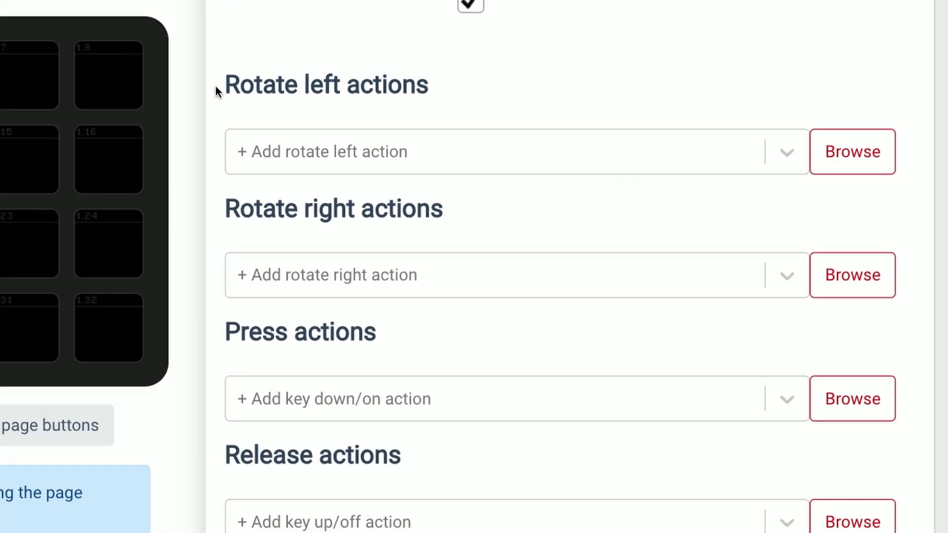
{"action": "double_click", "coordinate": [289, 209]}
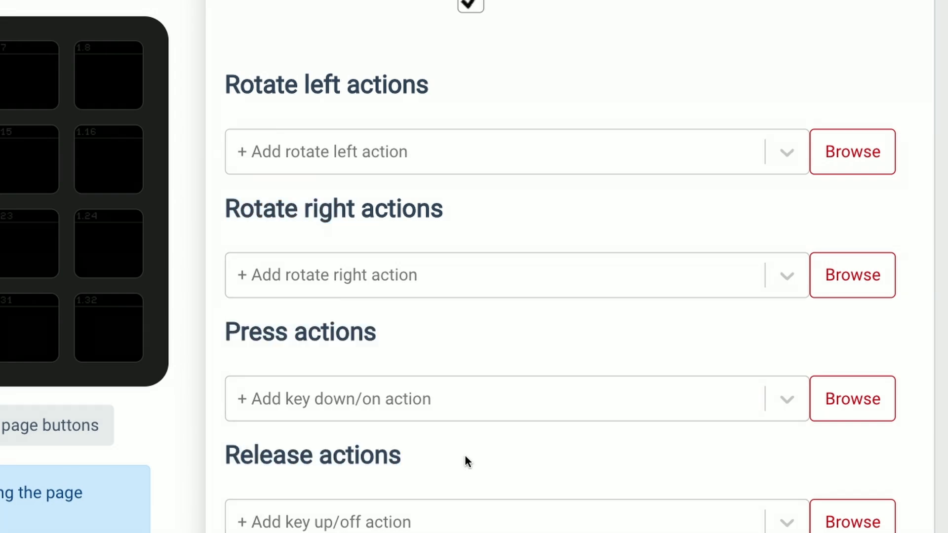
{"action": "left_click", "coordinate": [513, 152]}
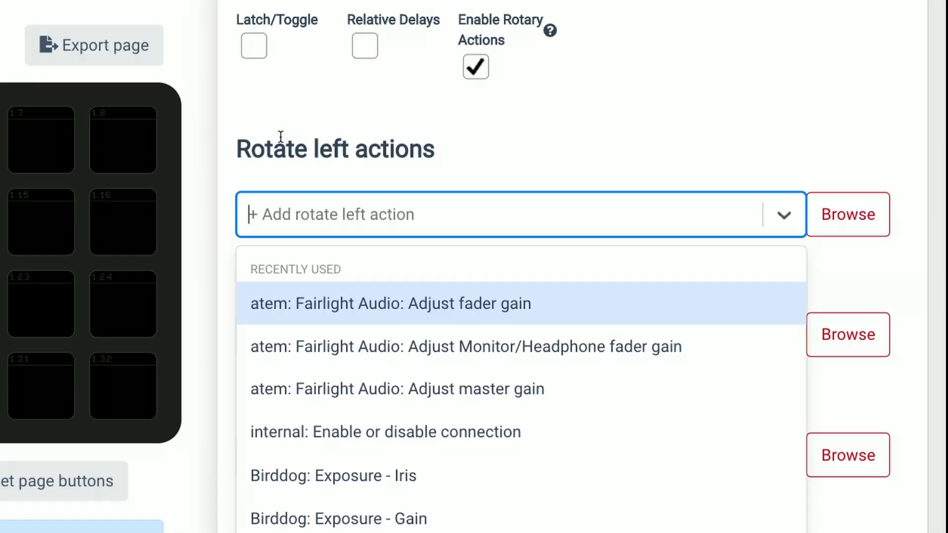
Add 'atem: Fairlight Audio: Adjust master gain' as the rotate-left action with Delta -5
{"action": "type", "text": "adjus"}
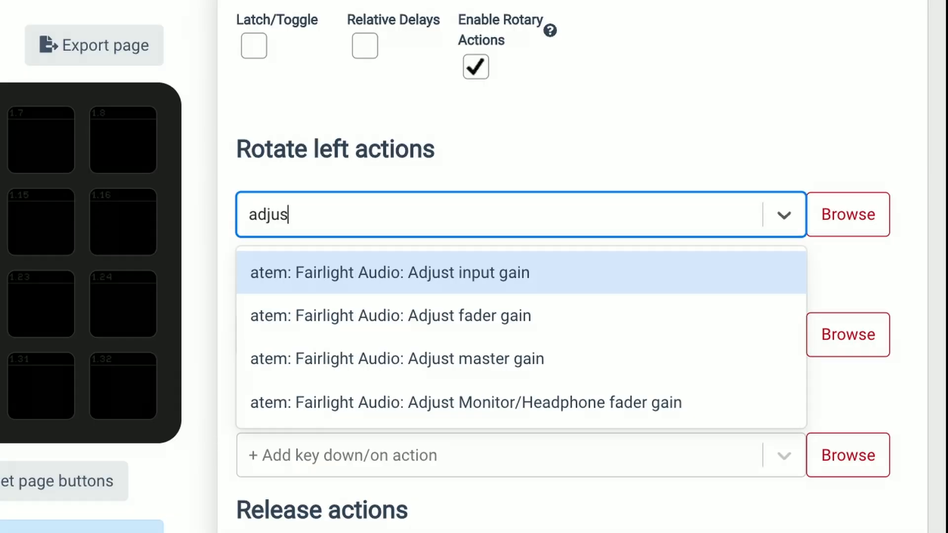
{"action": "left_click", "coordinate": [397, 359]}
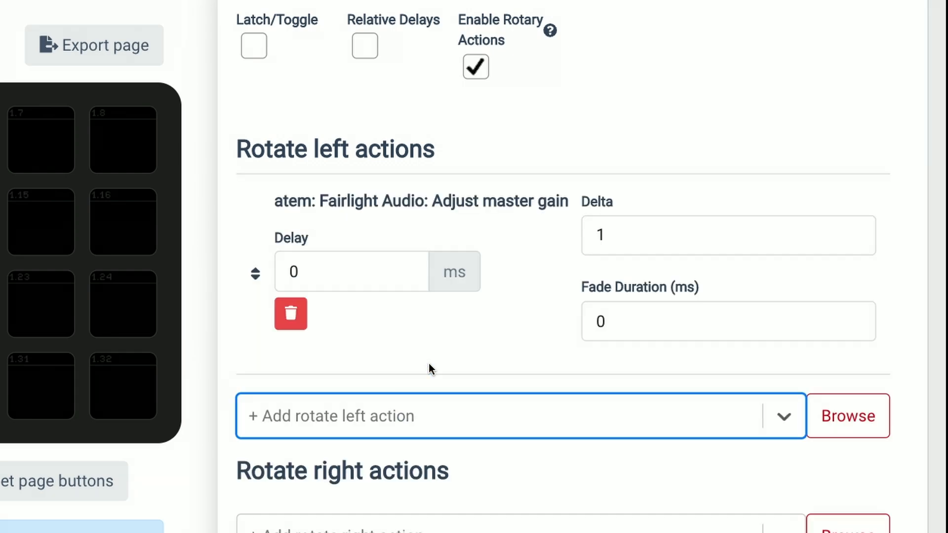
{"action": "left_click", "coordinate": [726, 235]}
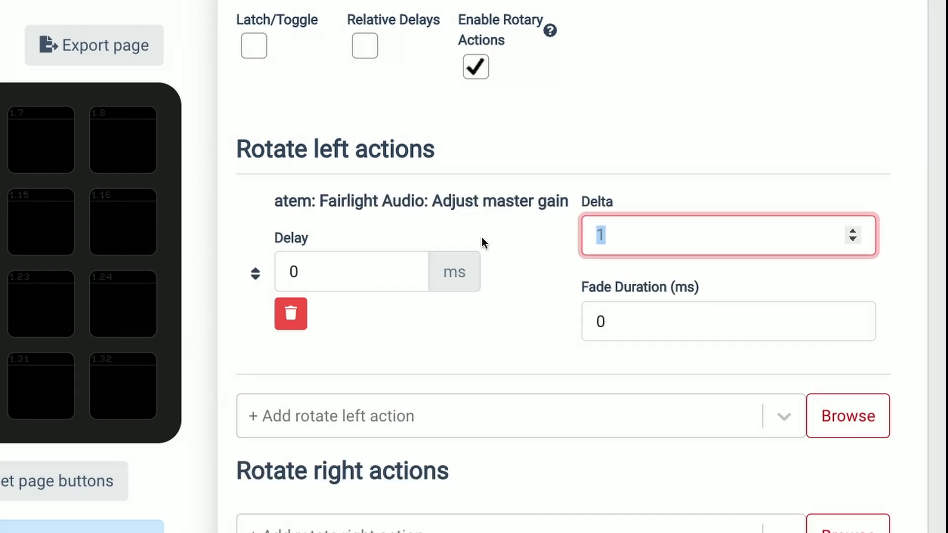
{"action": "type", "text": "-5"}
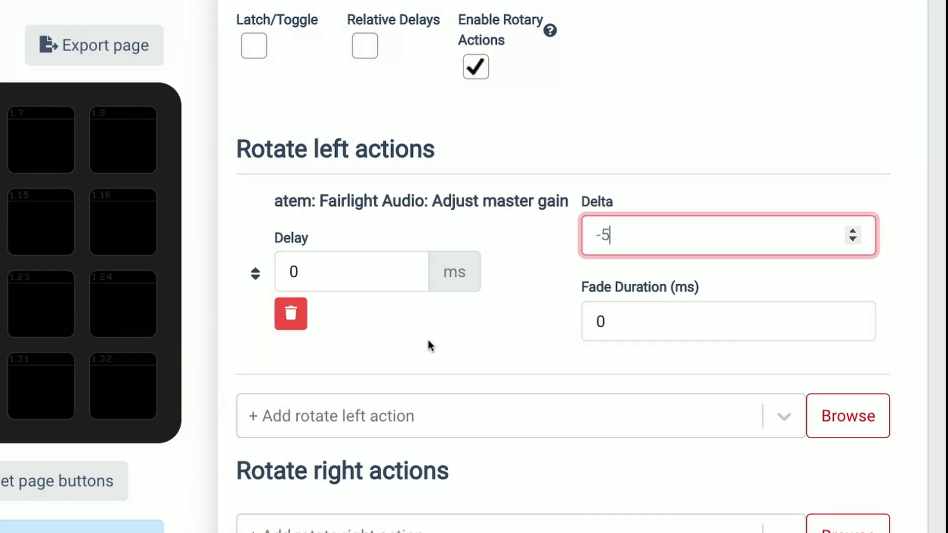
Add the same Adjust master gain action under Rotate right with Delta 5
{"action": "scroll", "scroll_direction": "down", "scroll_amount": 3}
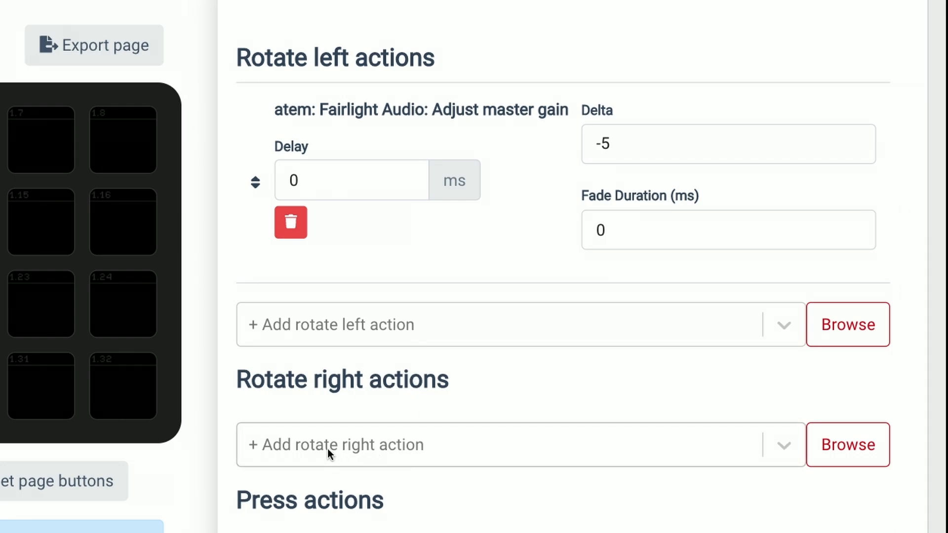
{"action": "type", "text": "adjust"}
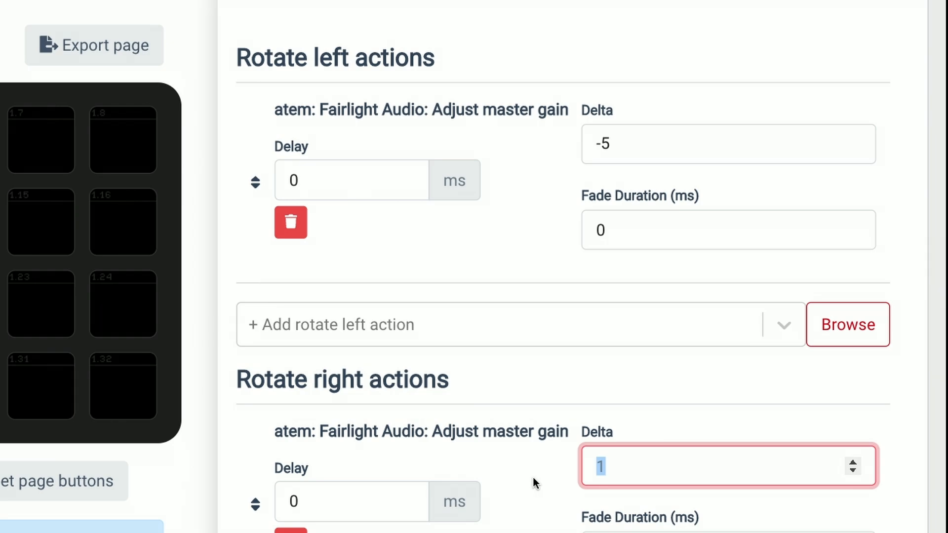
{"action": "type", "text": "5"}
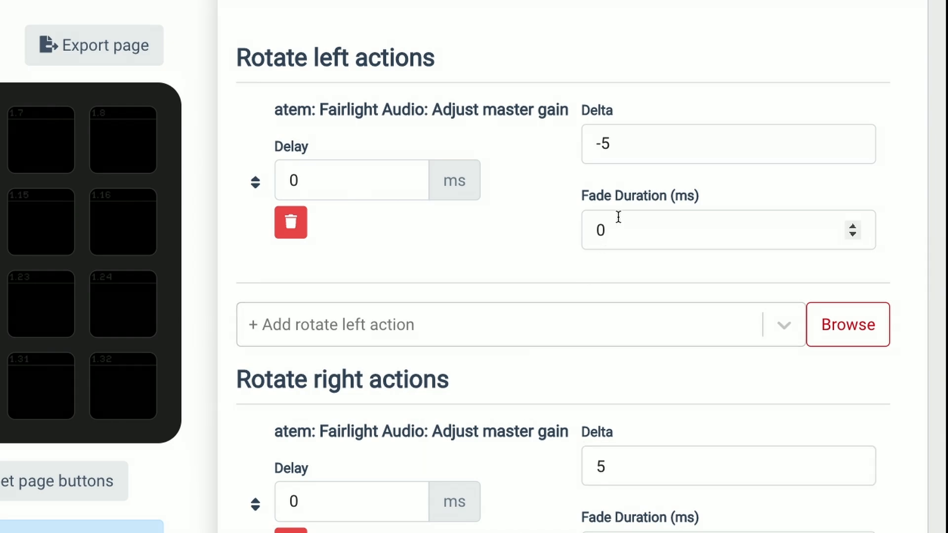
{"action": "mouse_move", "coordinate": [558, 269]}
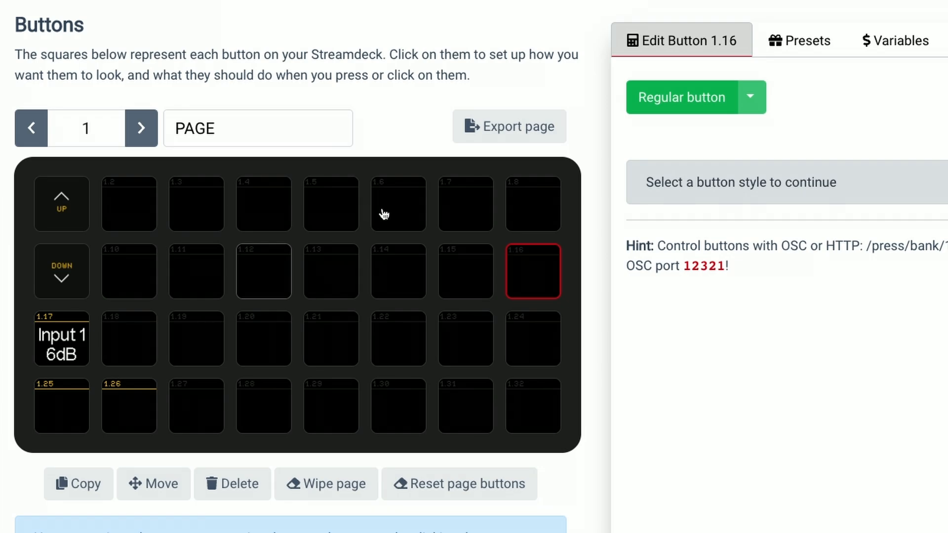
{"action": "mouse_move", "coordinate": [237, 211]}
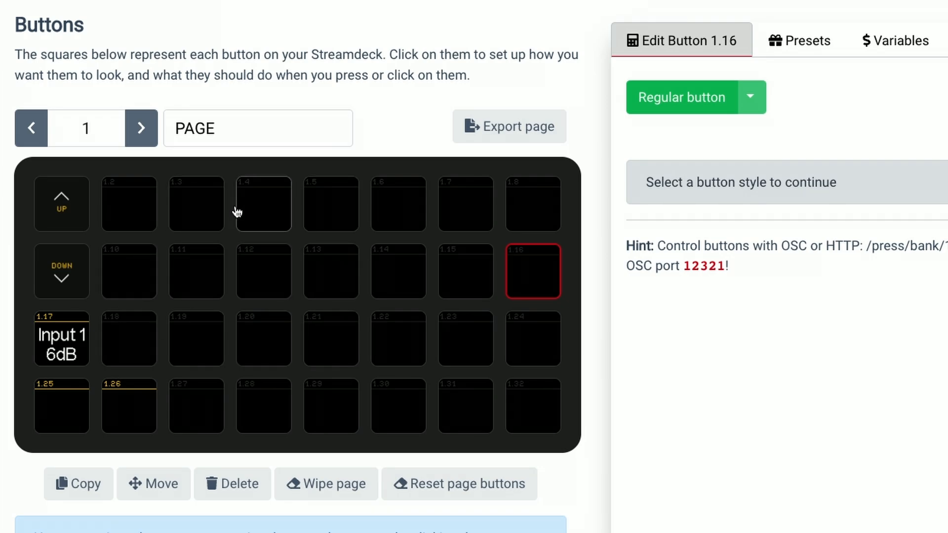
{"action": "mouse_move", "coordinate": [228, 338]}
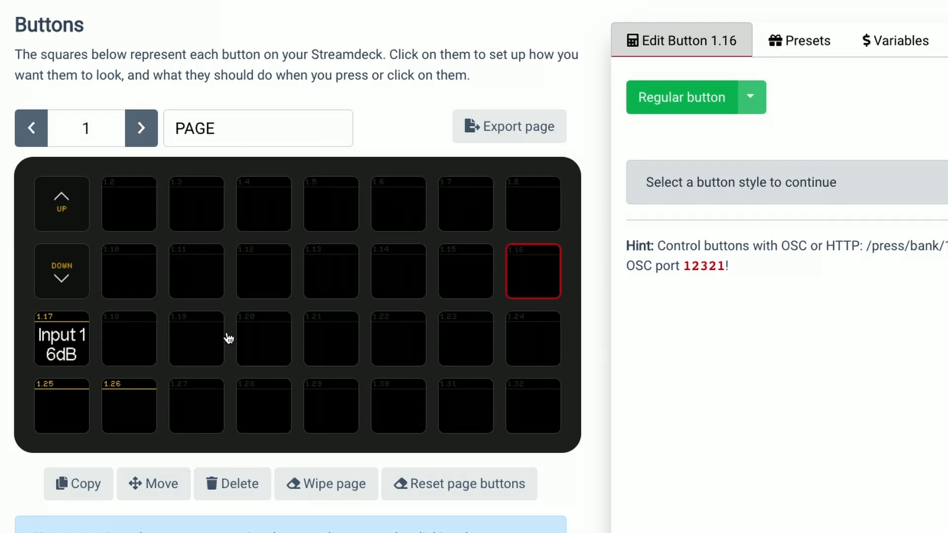
{"action": "mouse_move", "coordinate": [263, 339]}
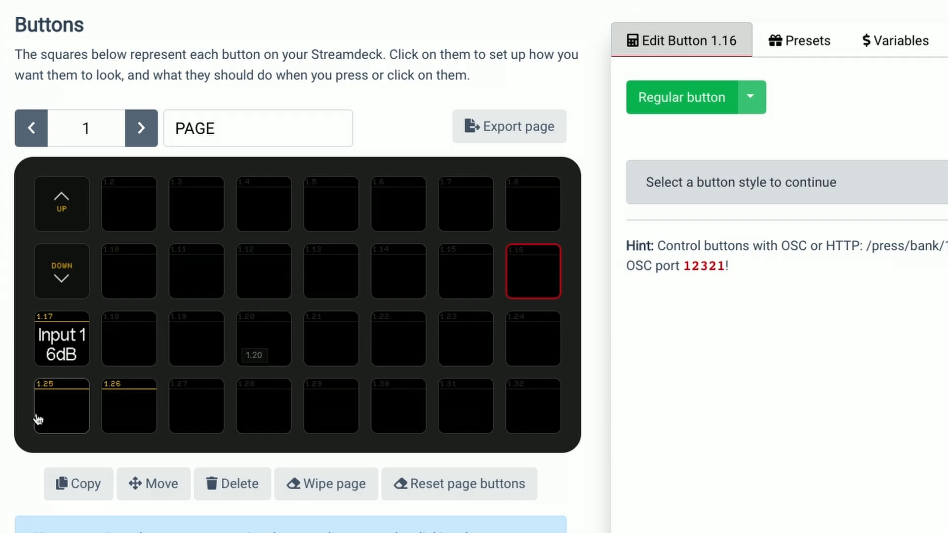
{"action": "mouse_move", "coordinate": [224, 406]}
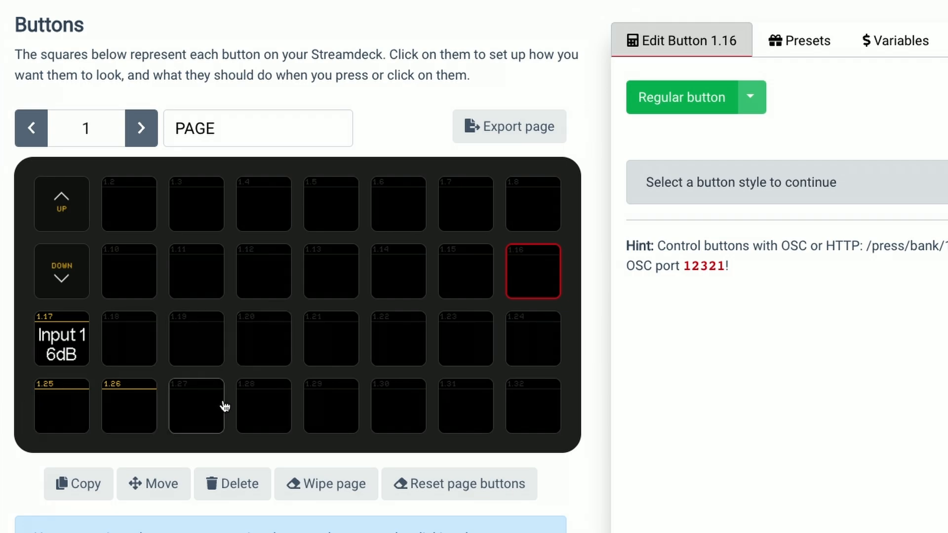
{"action": "mouse_move", "coordinate": [263, 406]}
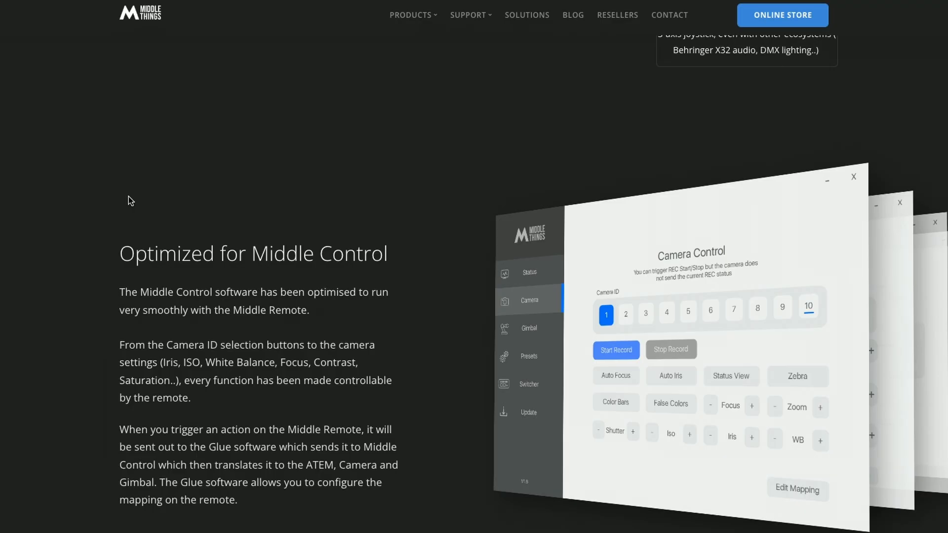
Scroll the Middle Things page down to the 'Optimized for Middle Control' section
{"action": "scroll", "scroll_direction": "down", "scroll_amount": 3}
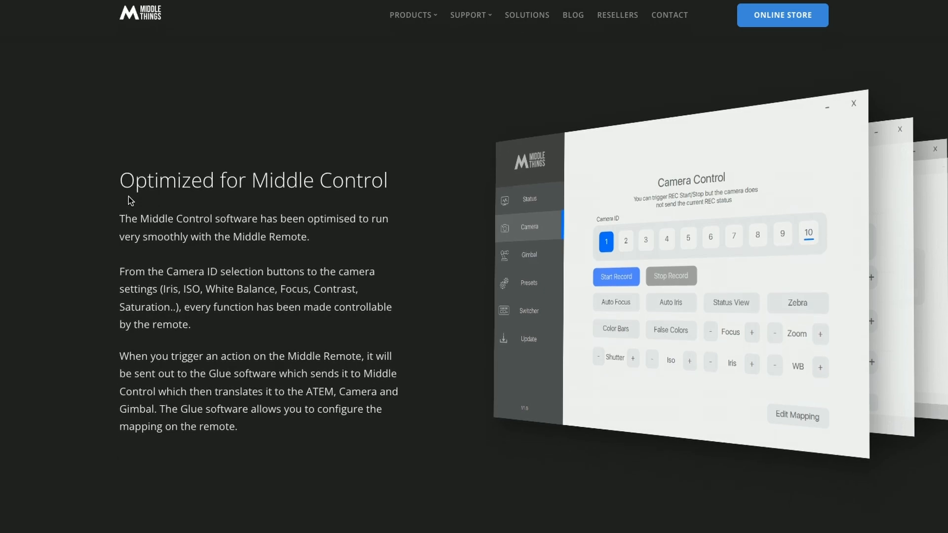
{"action": "scroll", "scroll_direction": "down", "scroll_amount": 3}
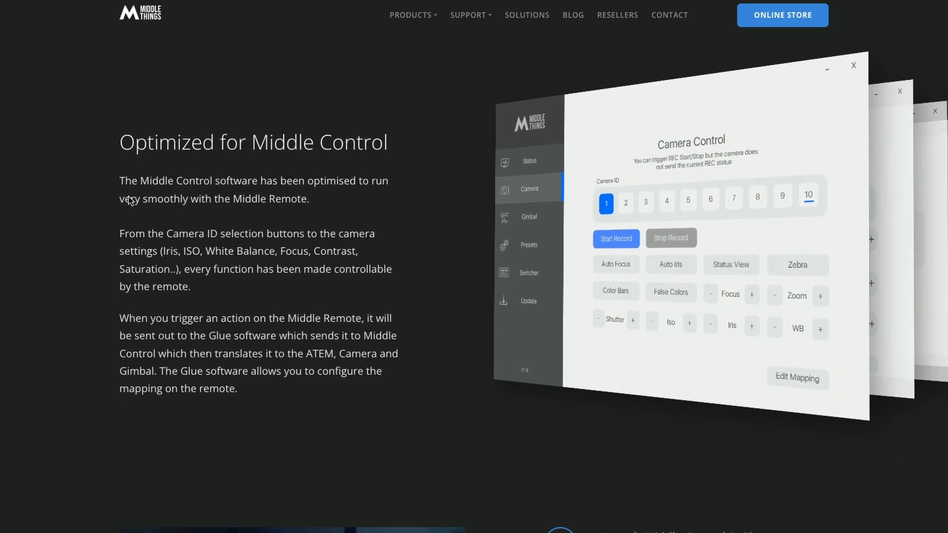